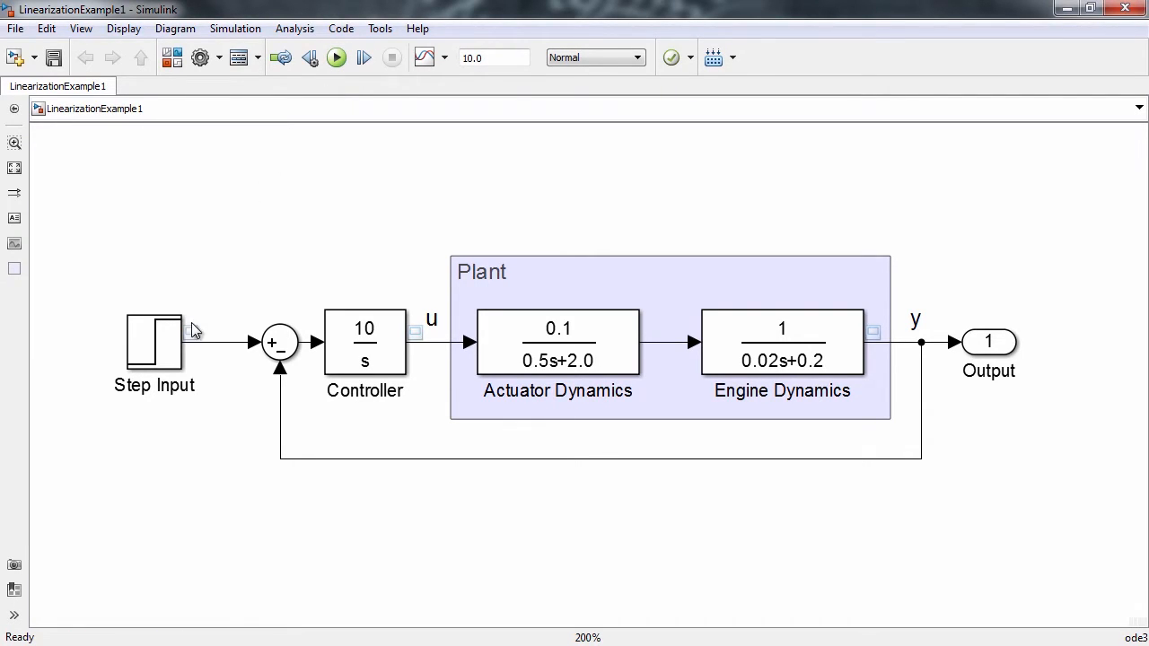
Run the model to view its step response, then close the scope plots.
left_click(335, 57)
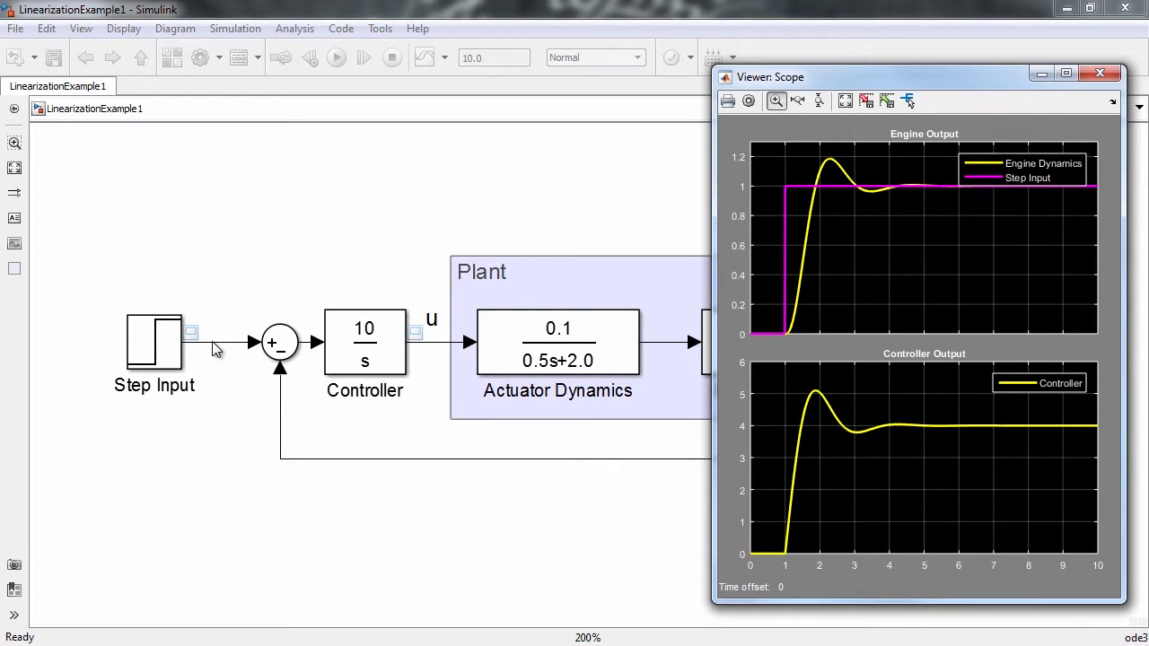
left_click(1098, 72)
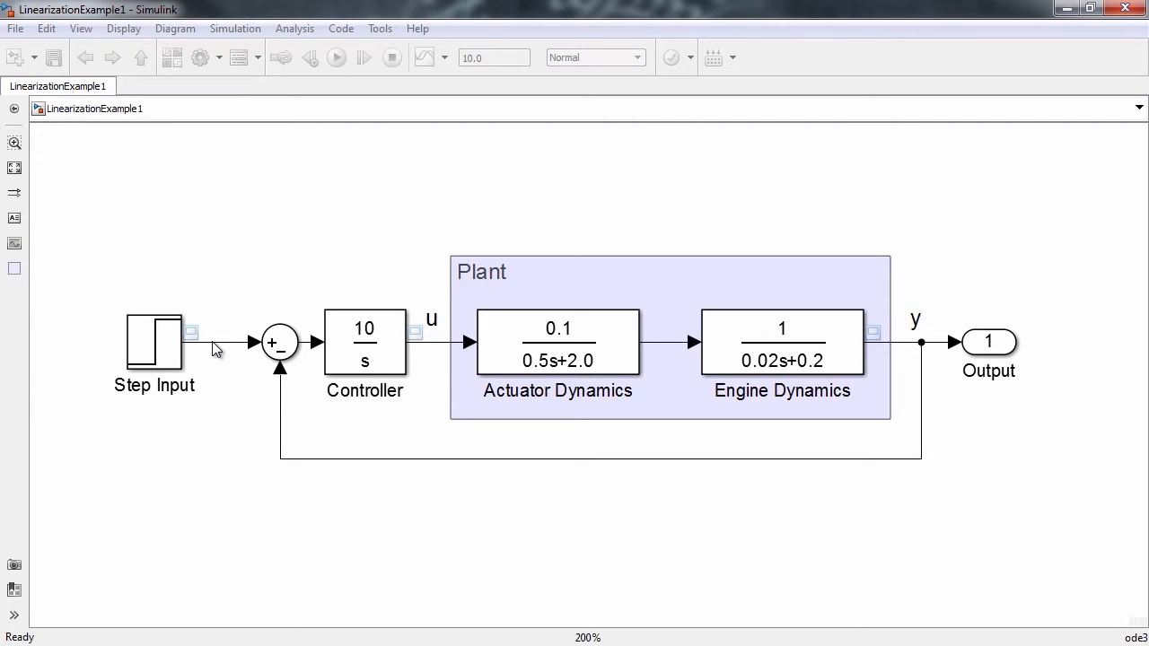
Mark the Step Input signal as an input perturbation and launch the Linear Analysis Tool.
right_click(224, 343)
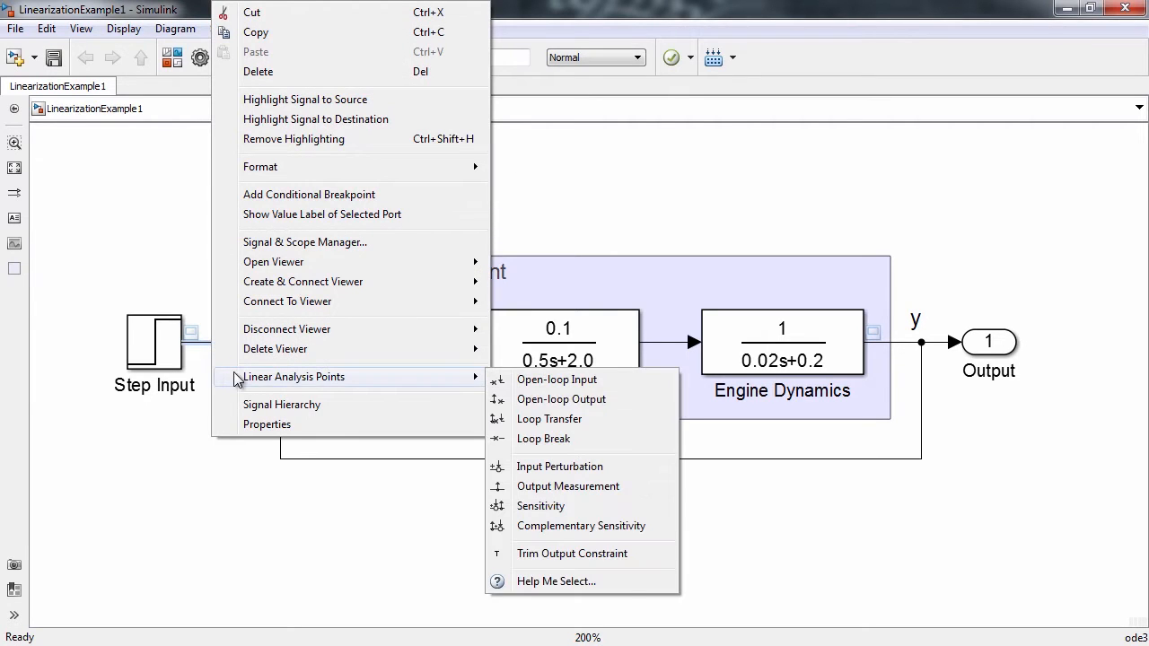
mouse_move(560, 467)
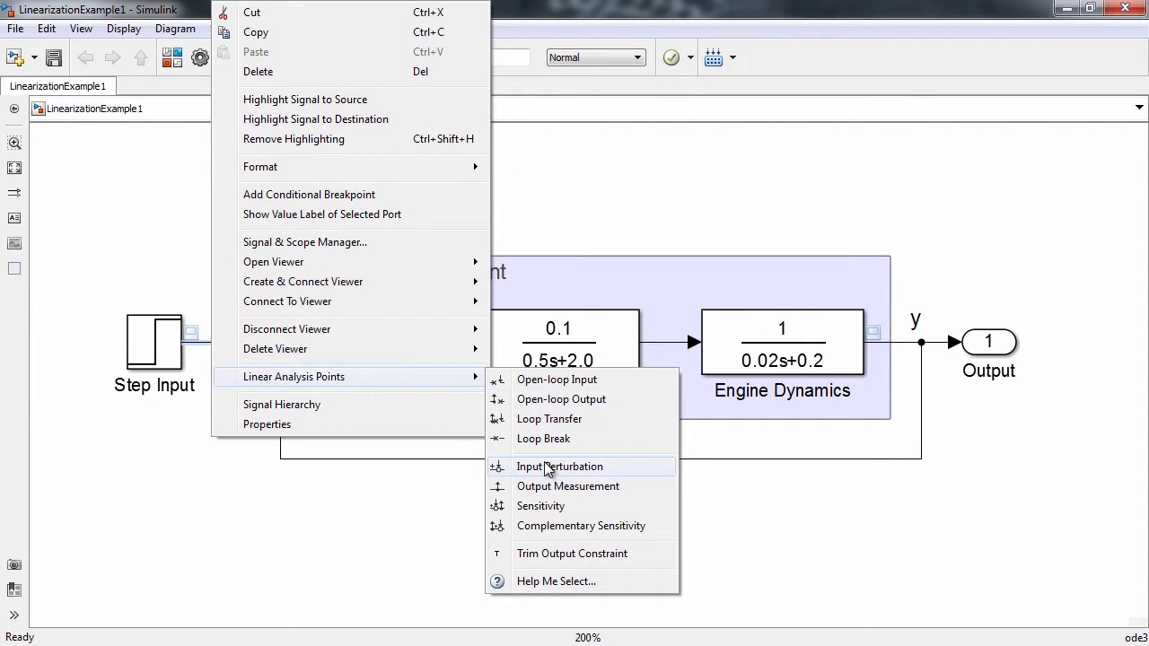
left_click(560, 467)
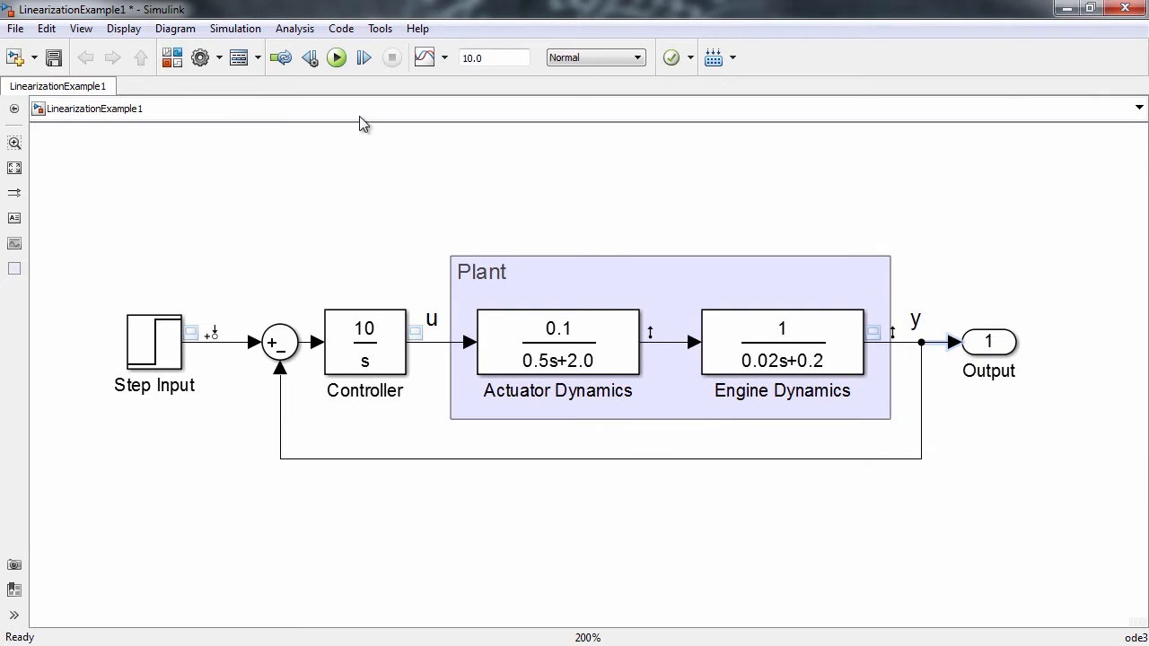
left_click(295, 29)
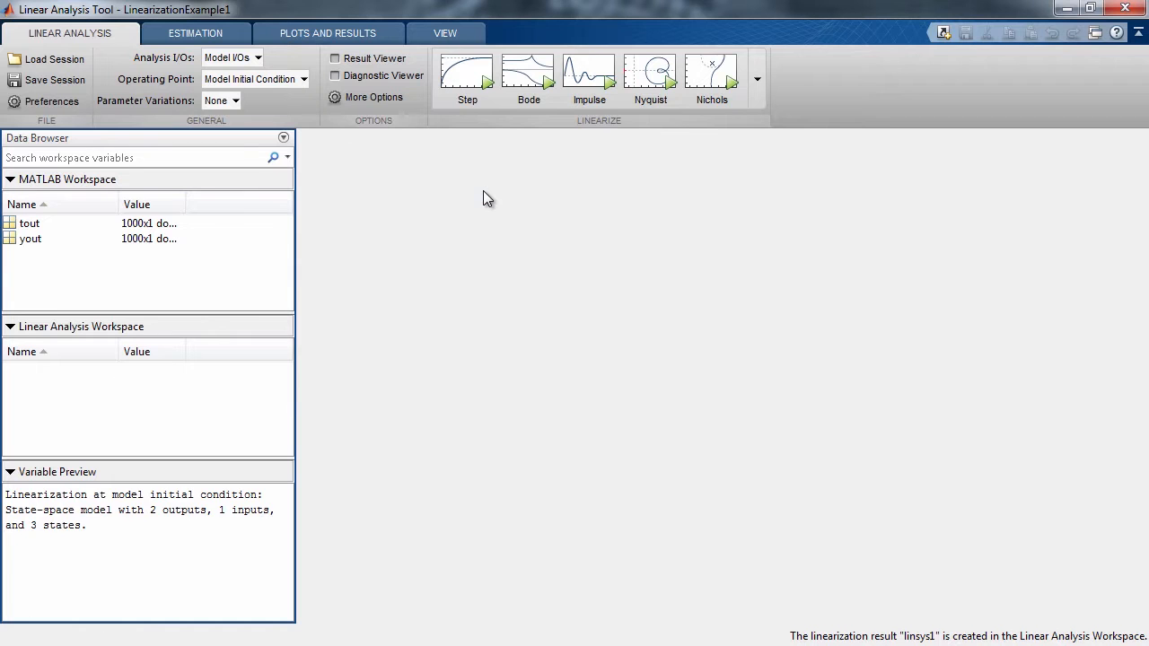
mouse_move(528, 79)
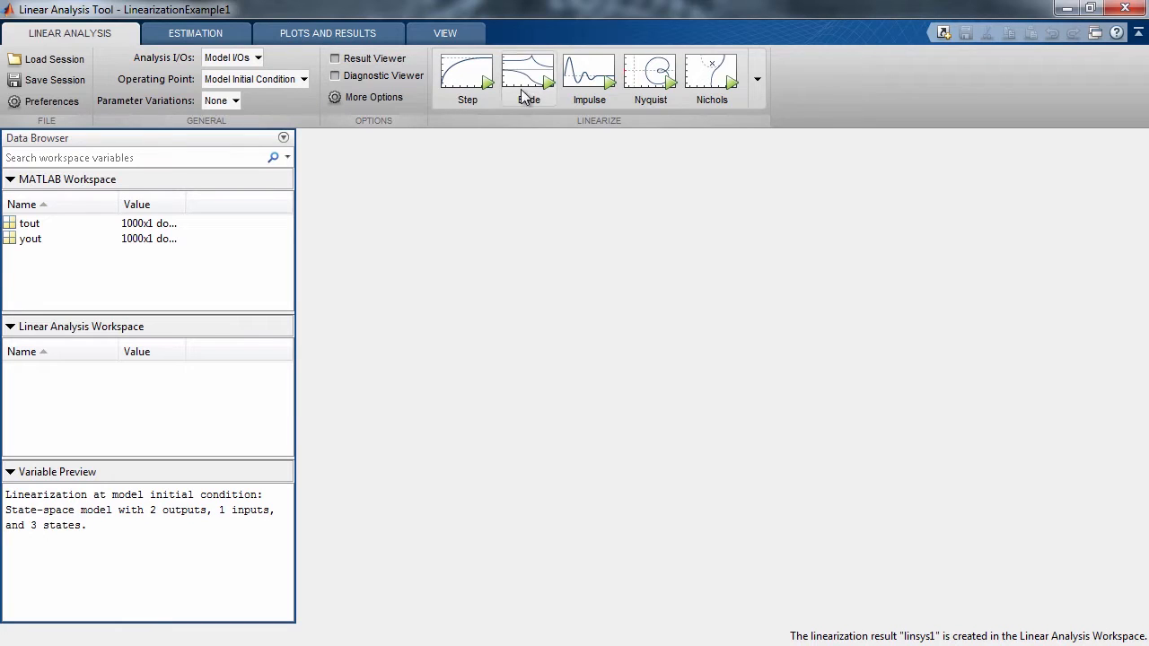
Linearize into linsys1, plot its Bode diagram and read frequency/magnitude off both response curves.
left_click(528, 76)
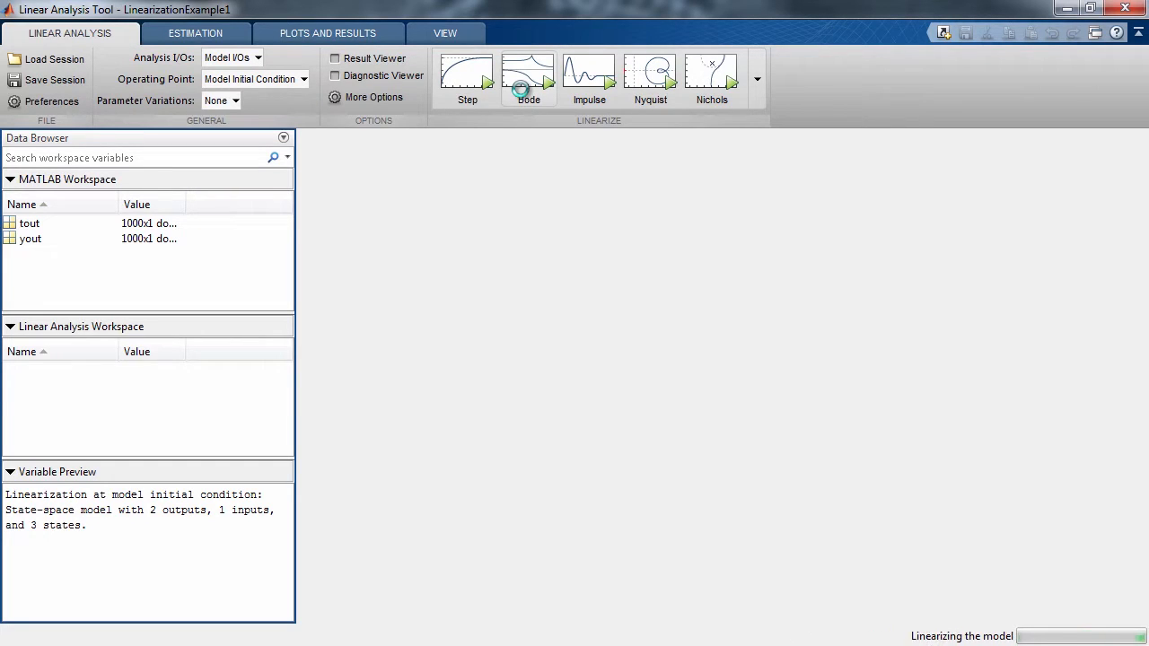
left_click(528, 75)
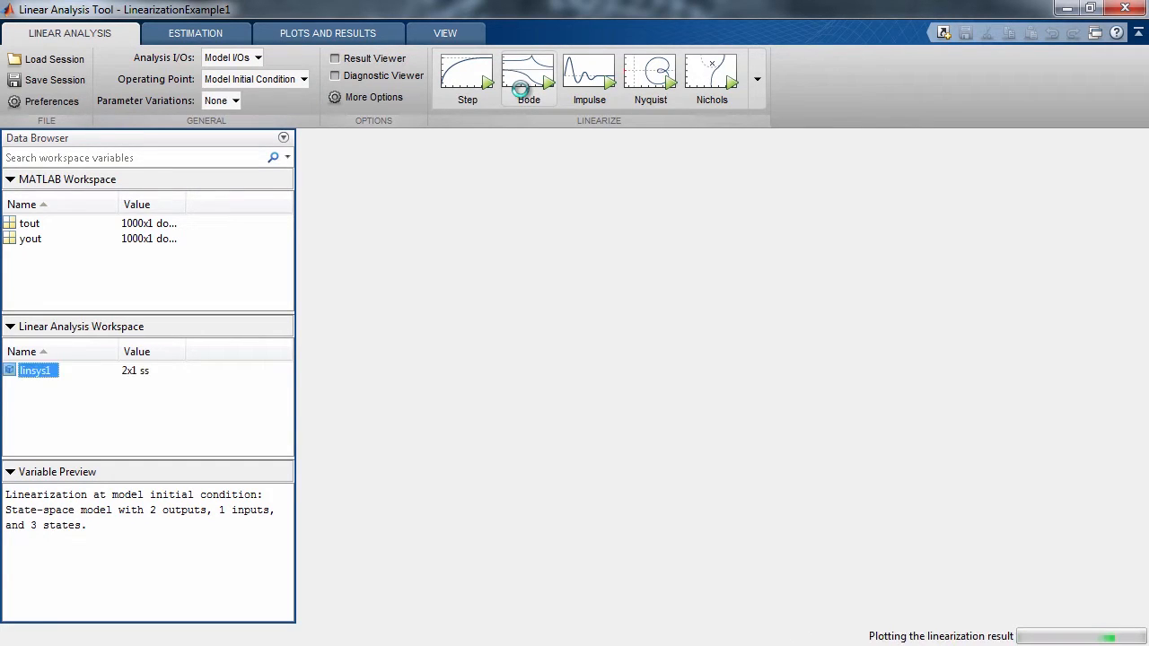
left_click(528, 76)
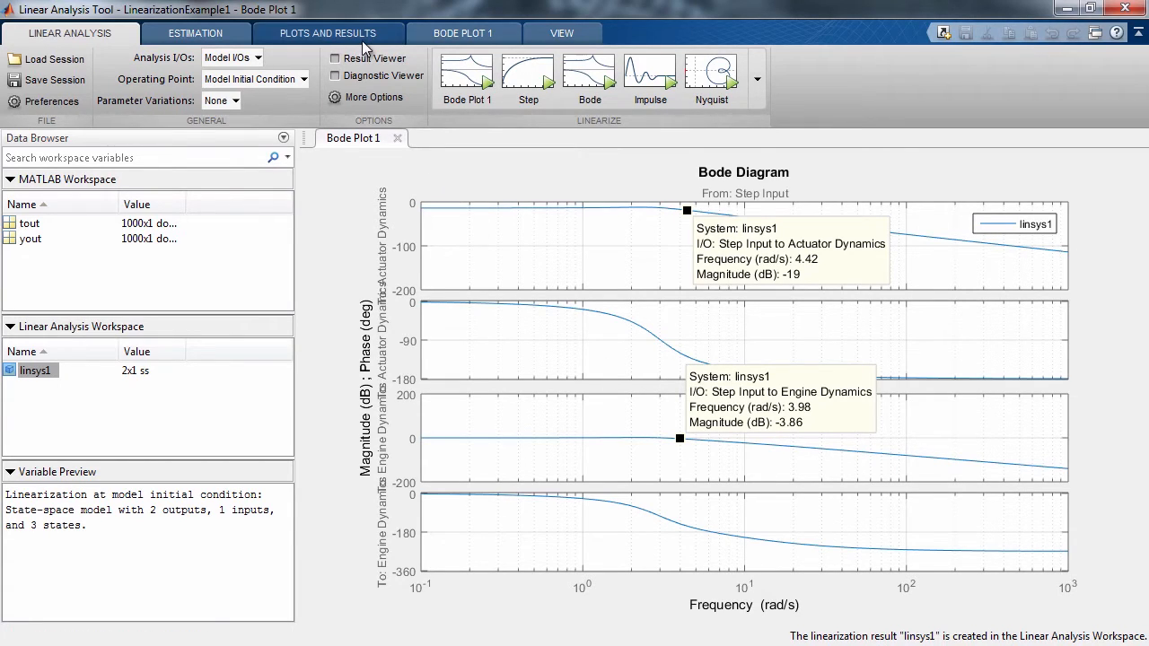
left_click(326, 33)
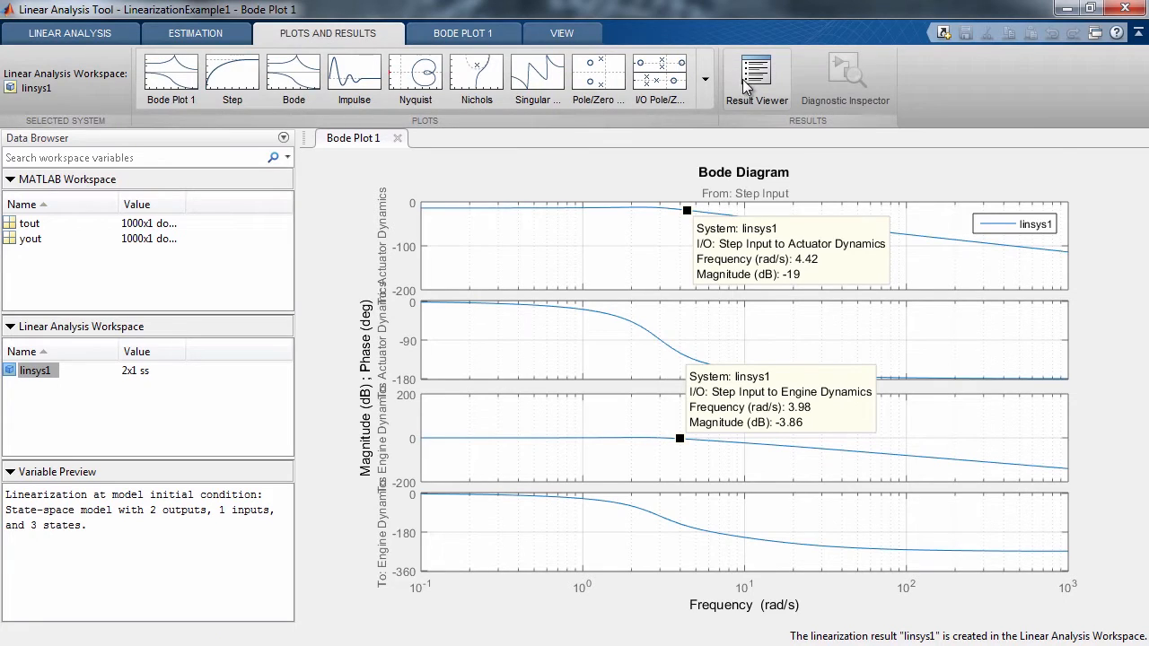
left_click(755, 79)
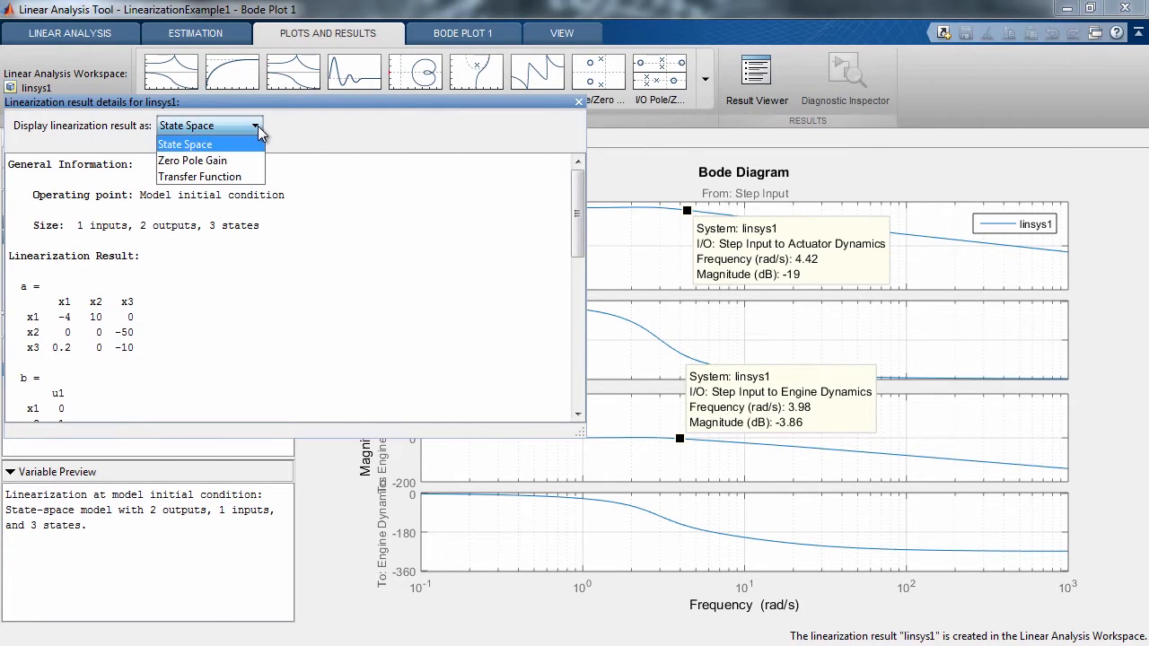
left_click(201, 176)
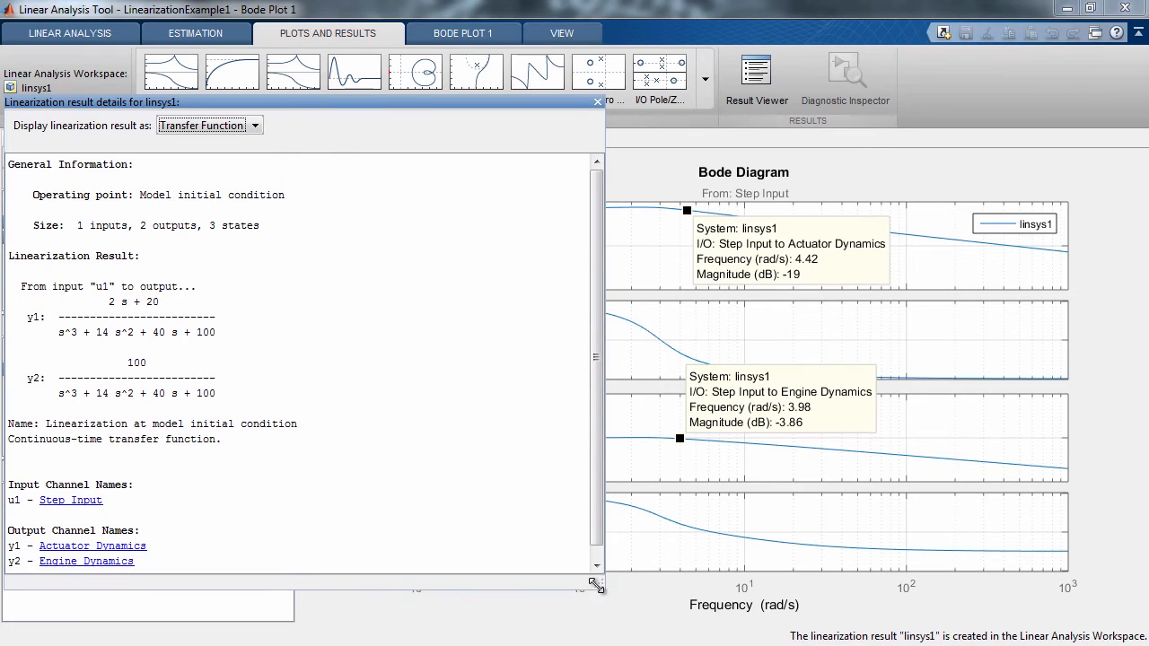
mouse_move(556, 459)
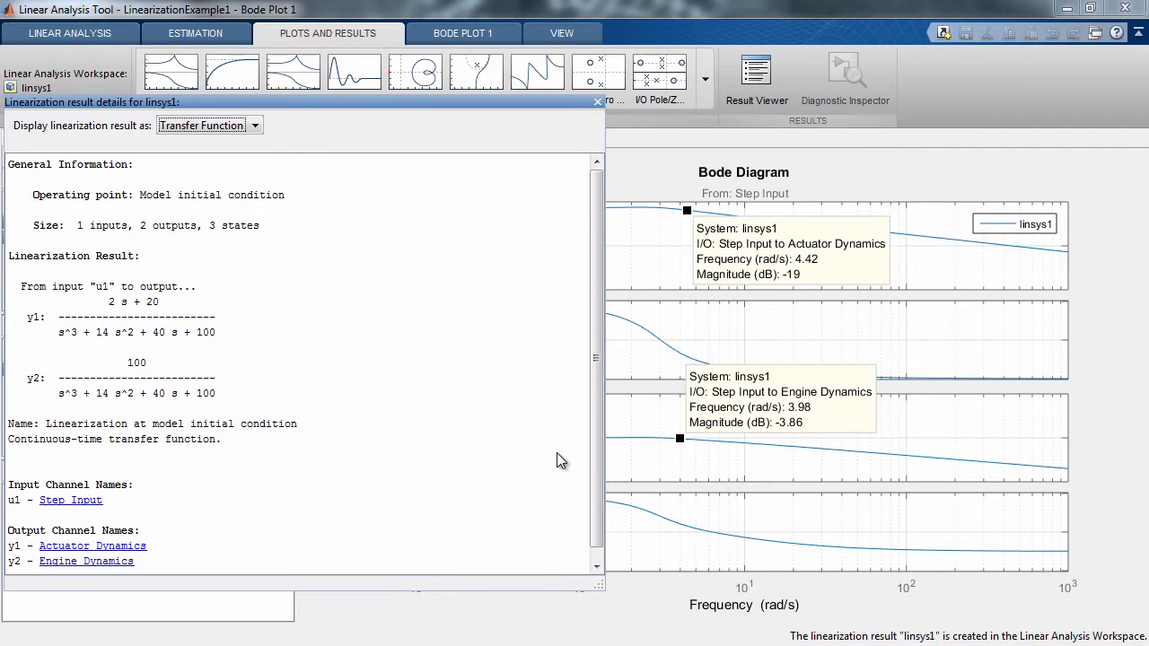
mouse_move(583, 233)
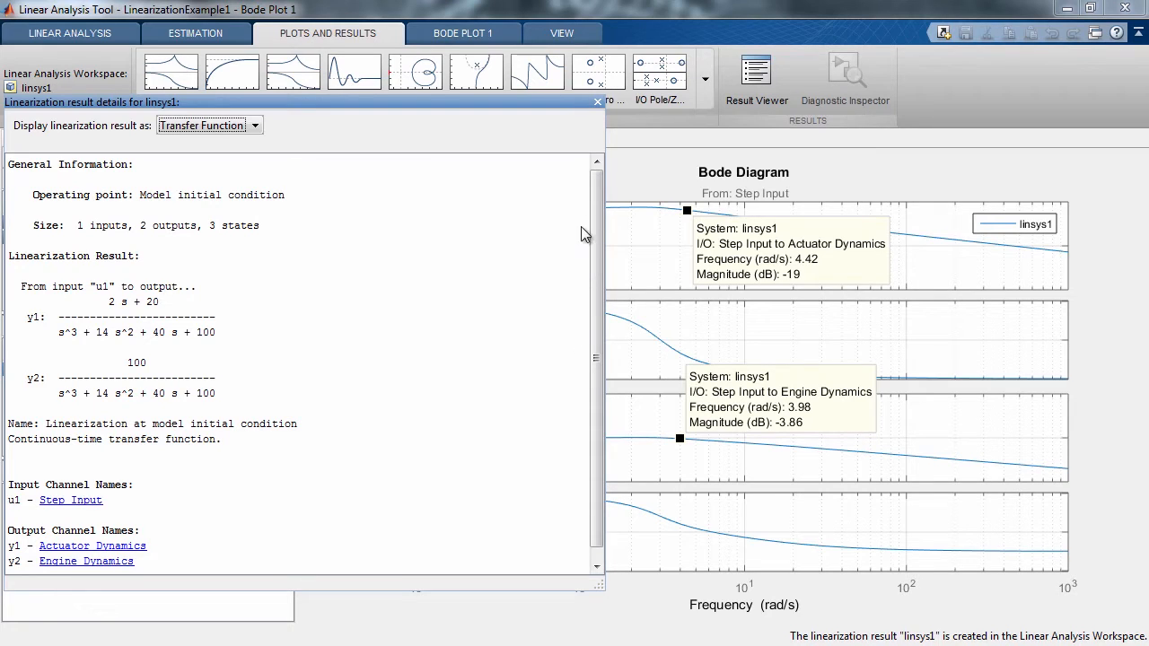
left_click(596, 100)
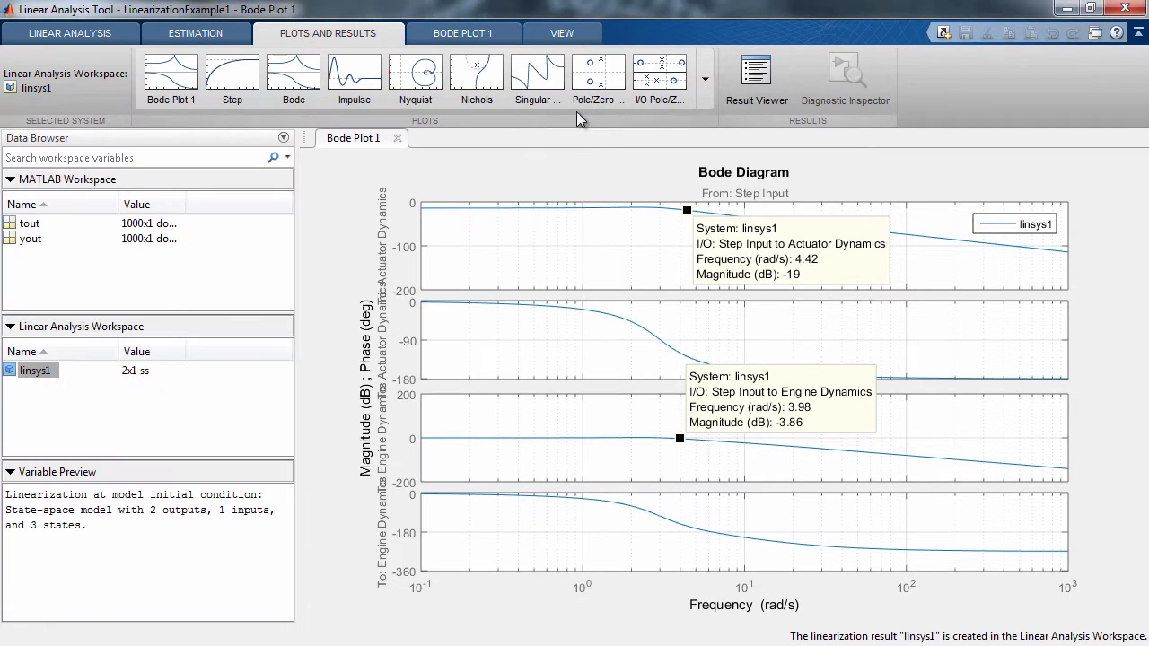
mouse_move(415, 76)
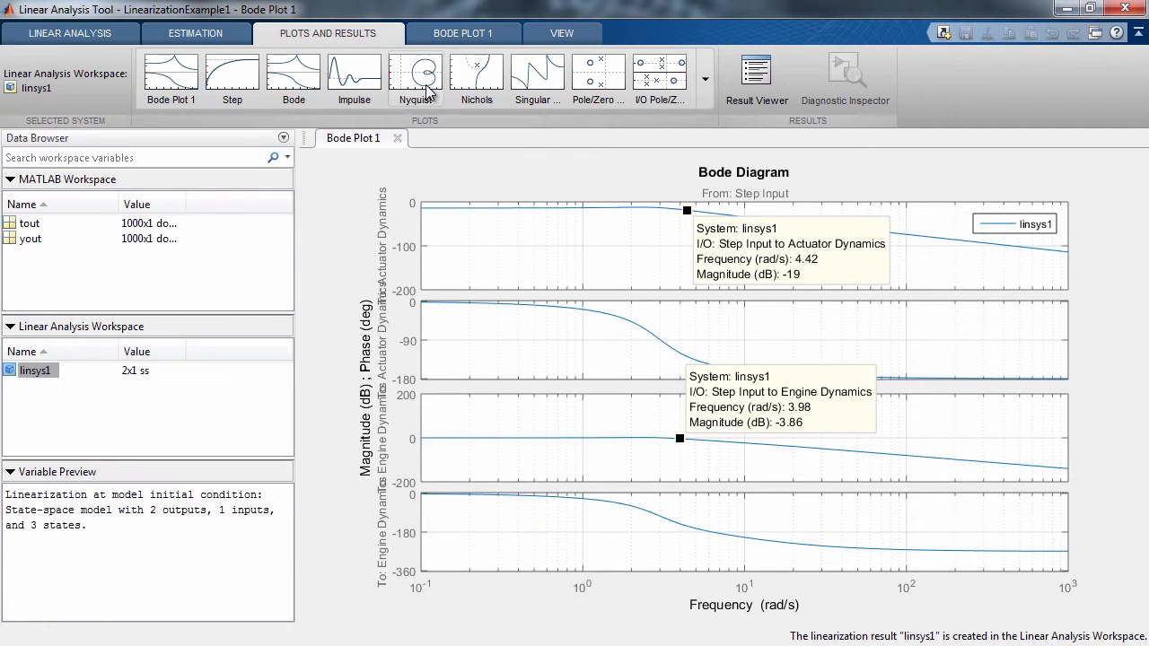
Plot the Nyquist diagram of linsys1 for both Step Input channels.
left_click(414, 75)
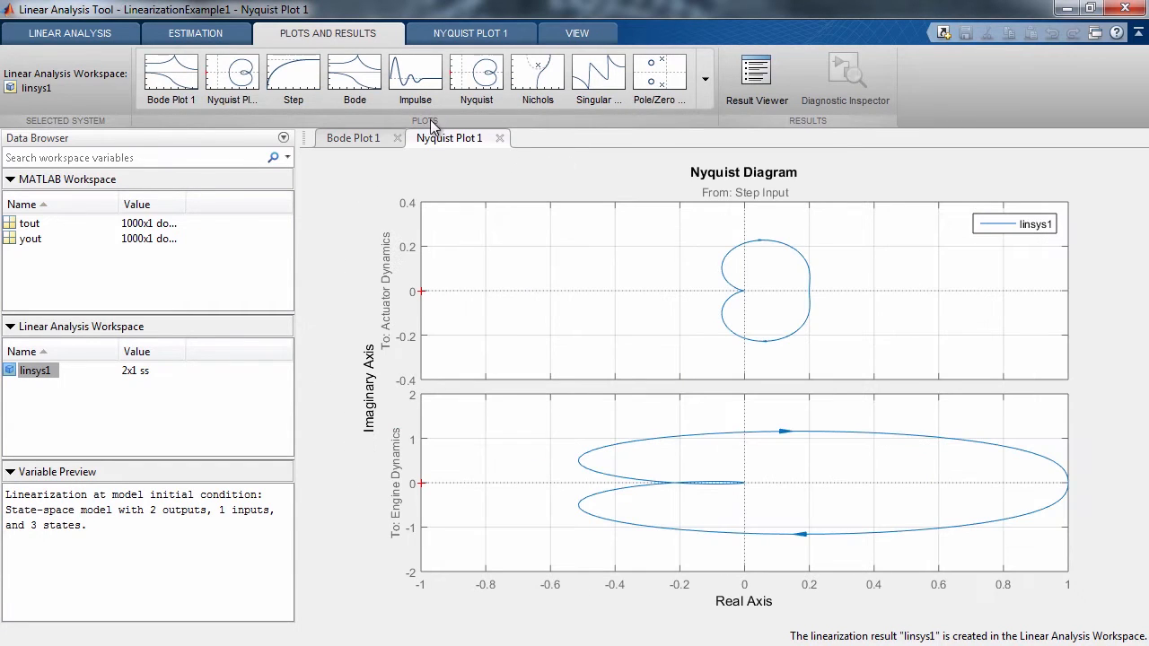
mouse_move(481, 141)
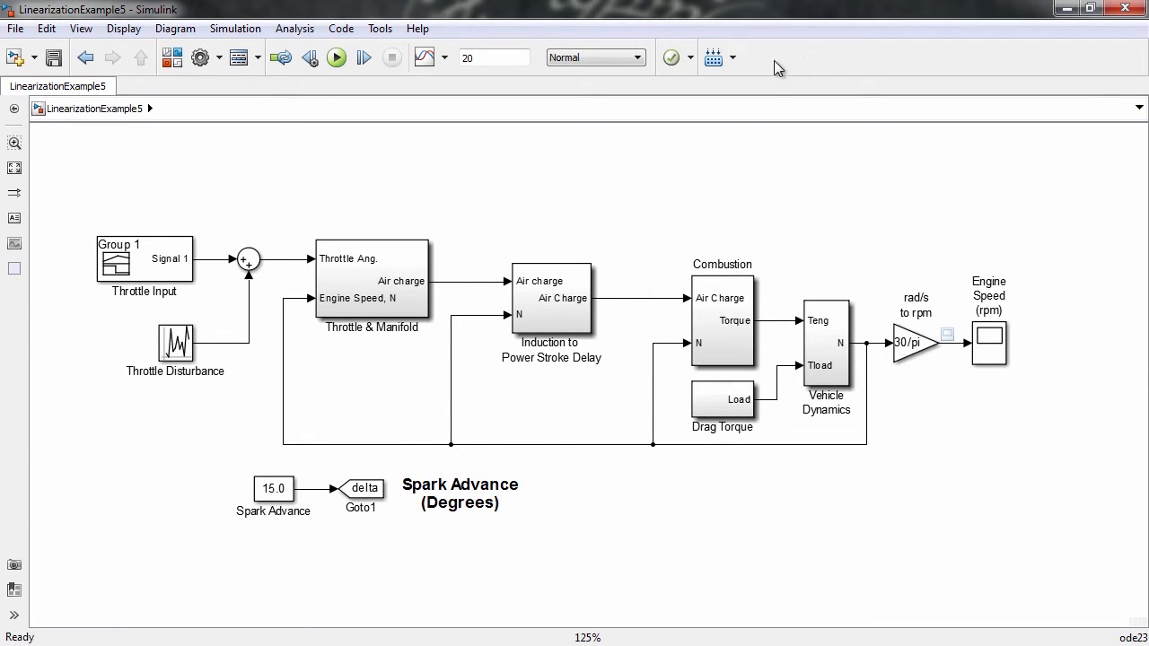
double_click(551, 314)
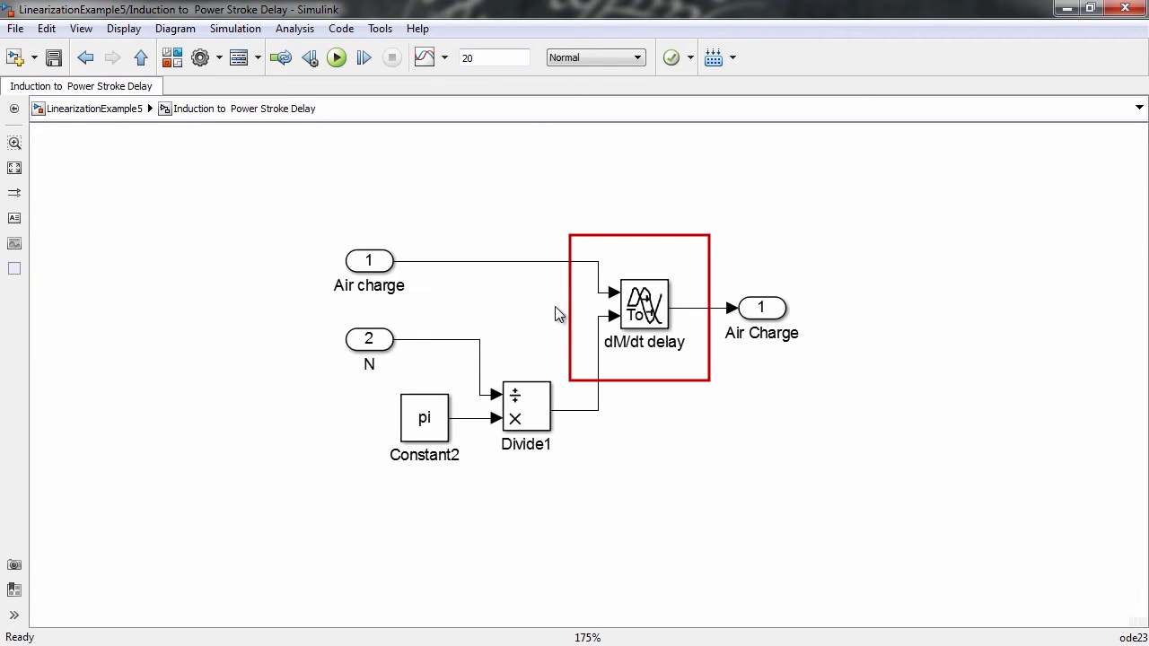
left_click(258, 226)
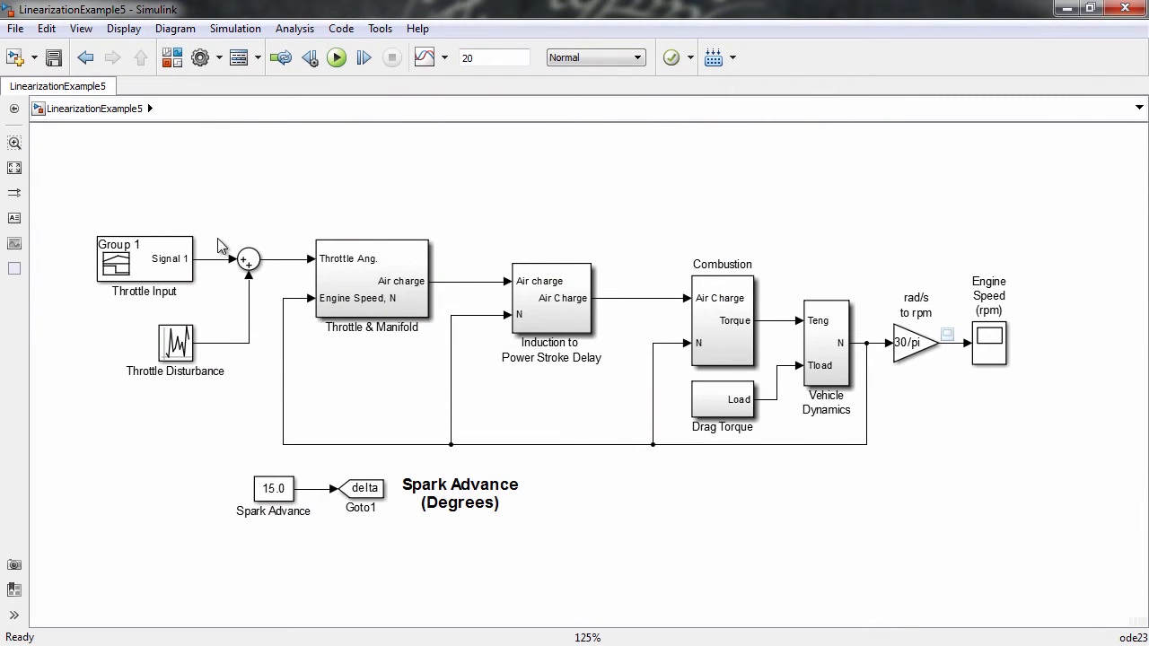
Mark Throttle Input as the open-loop input point and launch the Linear Analysis Tool.
right_click(219, 266)
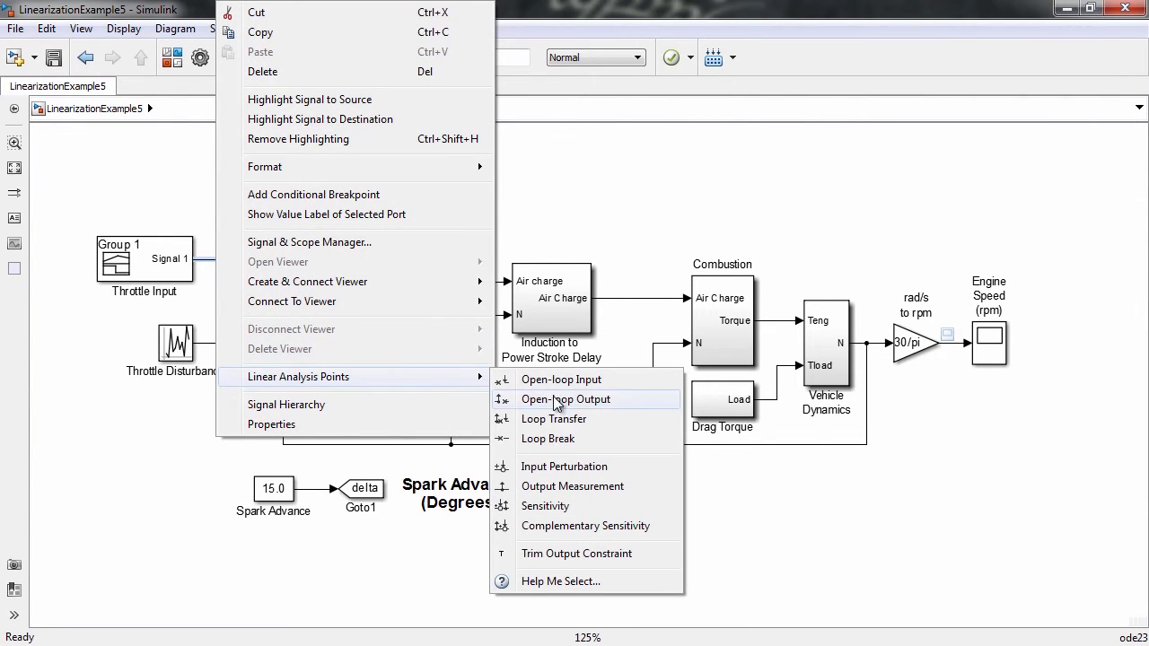
left_click(565, 399)
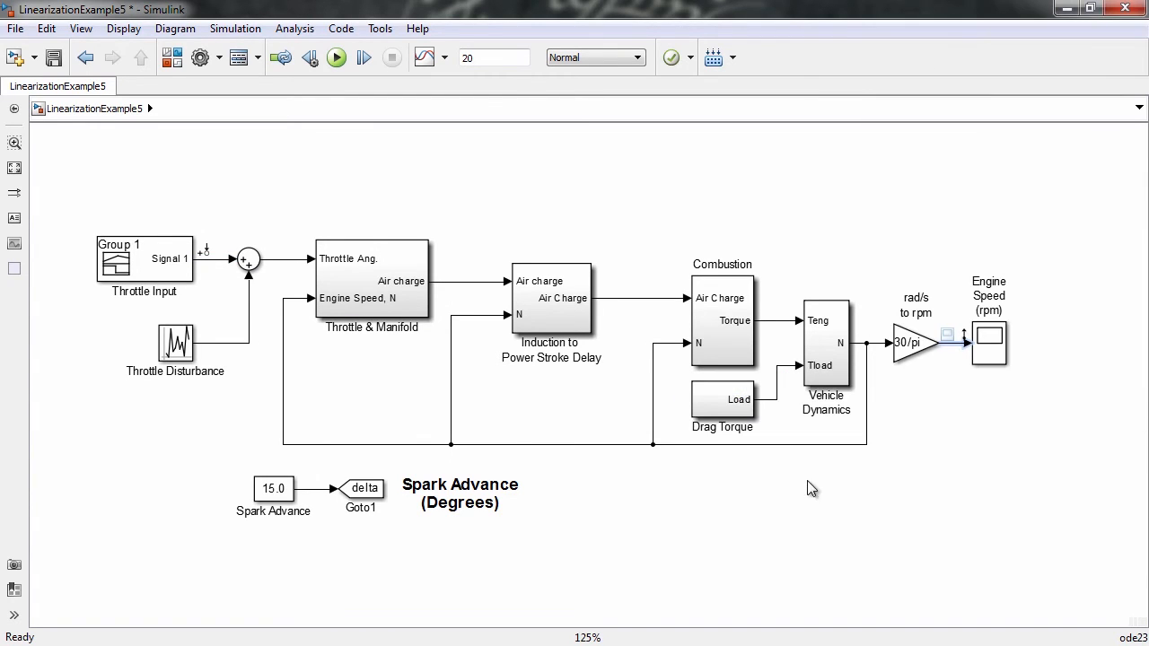
left_click(294, 29)
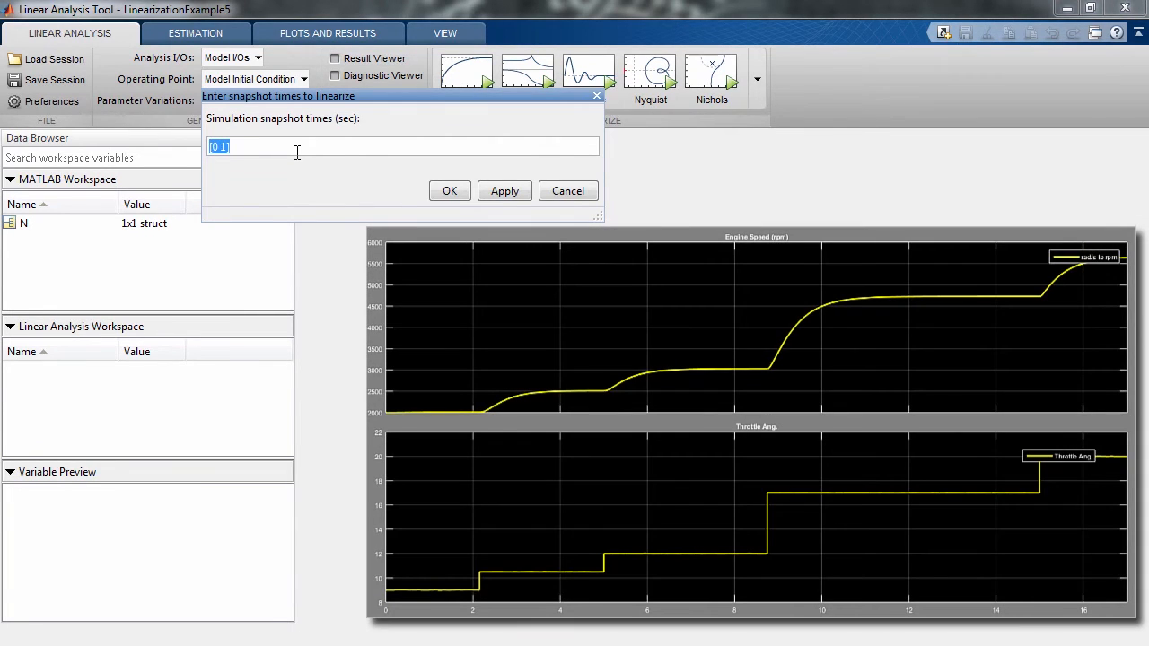
Enter snapshot times [3 7 11 17] seconds as the operating point and confirm.
type("[3")
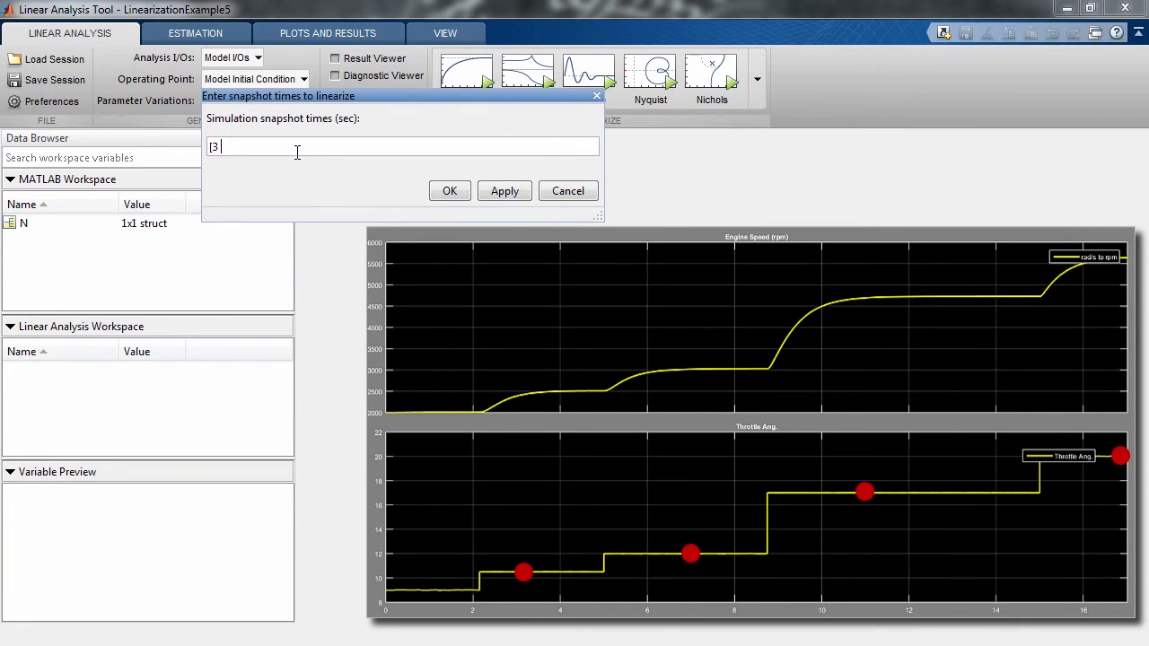
type("7 11 17")
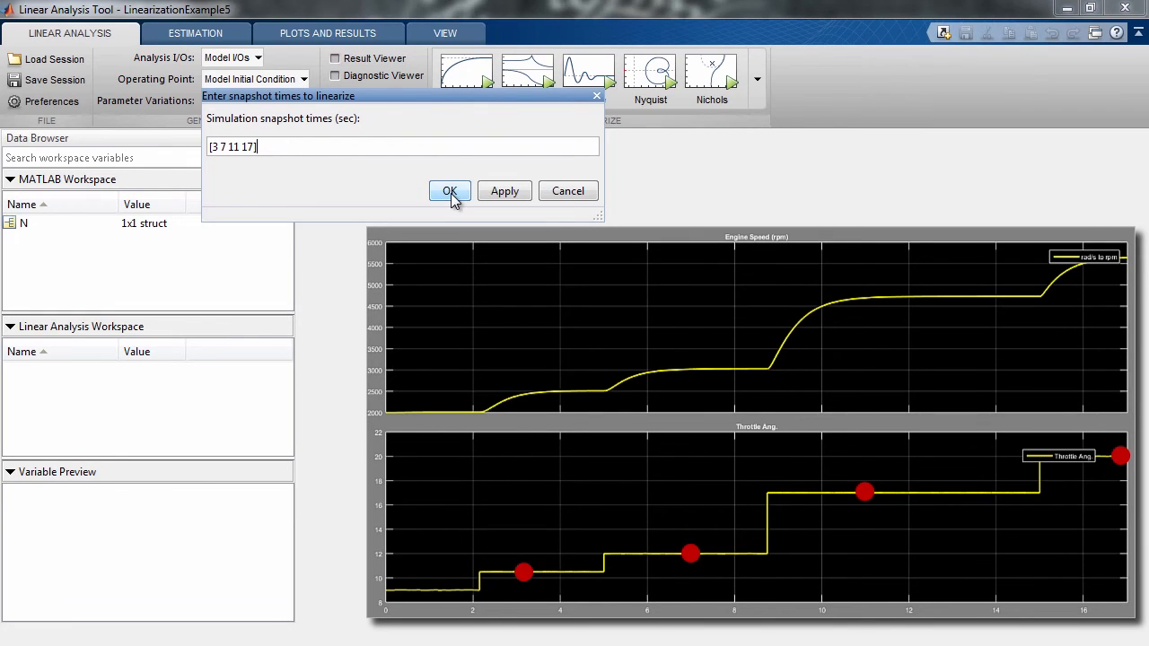
left_click(448, 190)
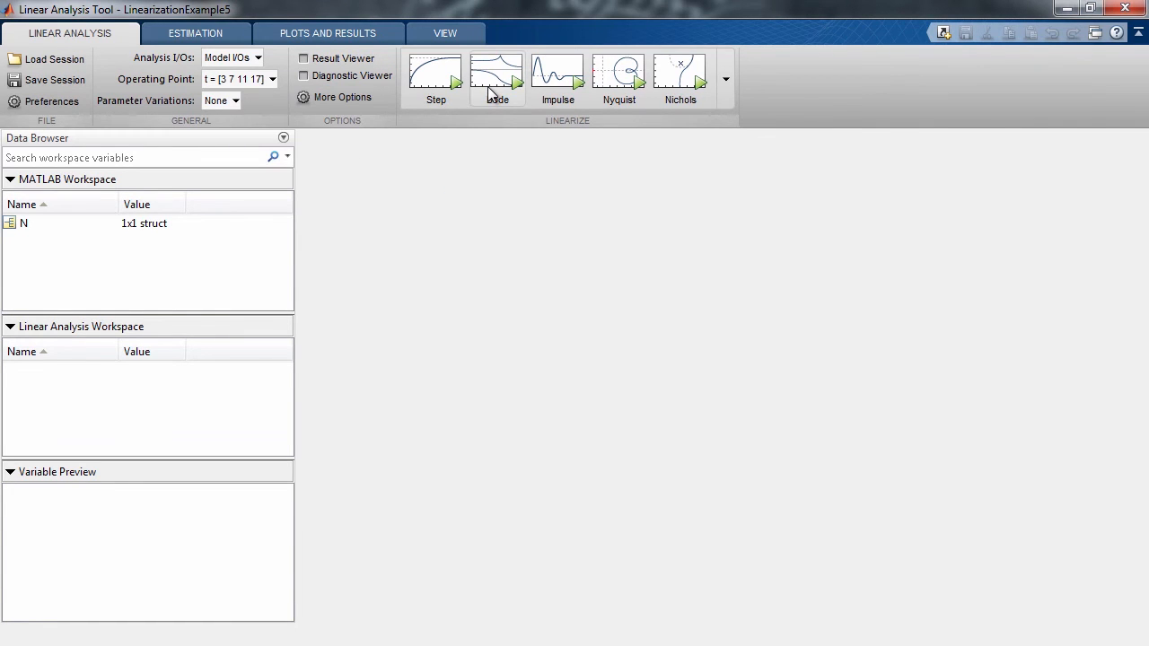
Linearize at the four snapshots into a Bode plot from Throttle Input to rpm and view linsys1 details.
left_click(496, 75)
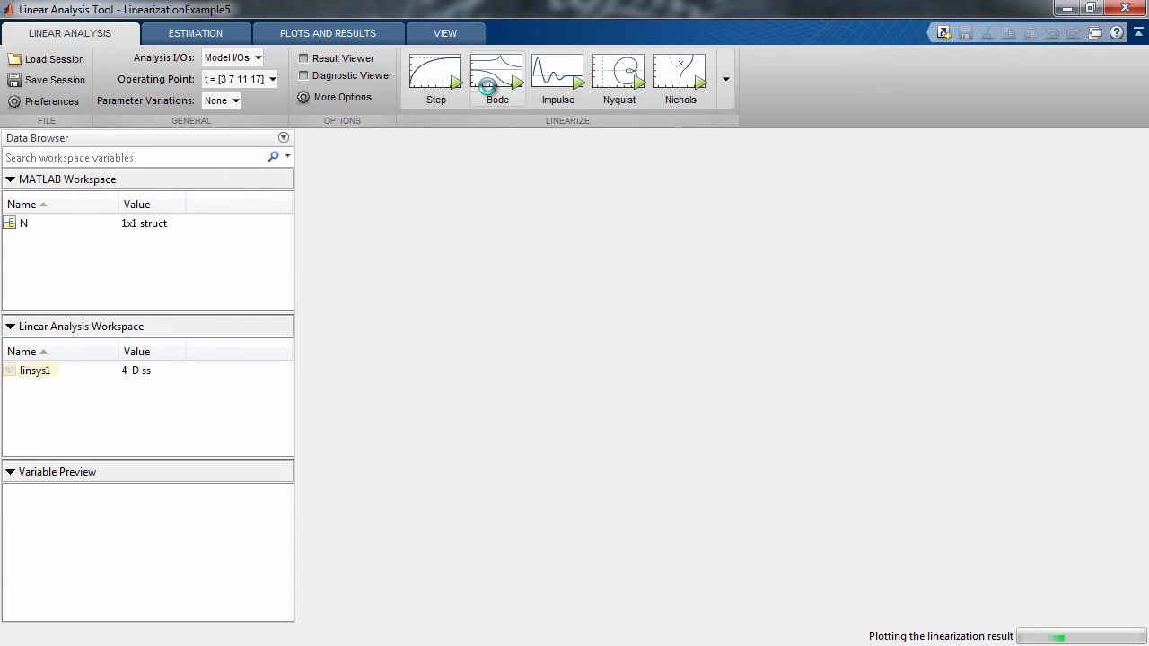
left_click(497, 75)
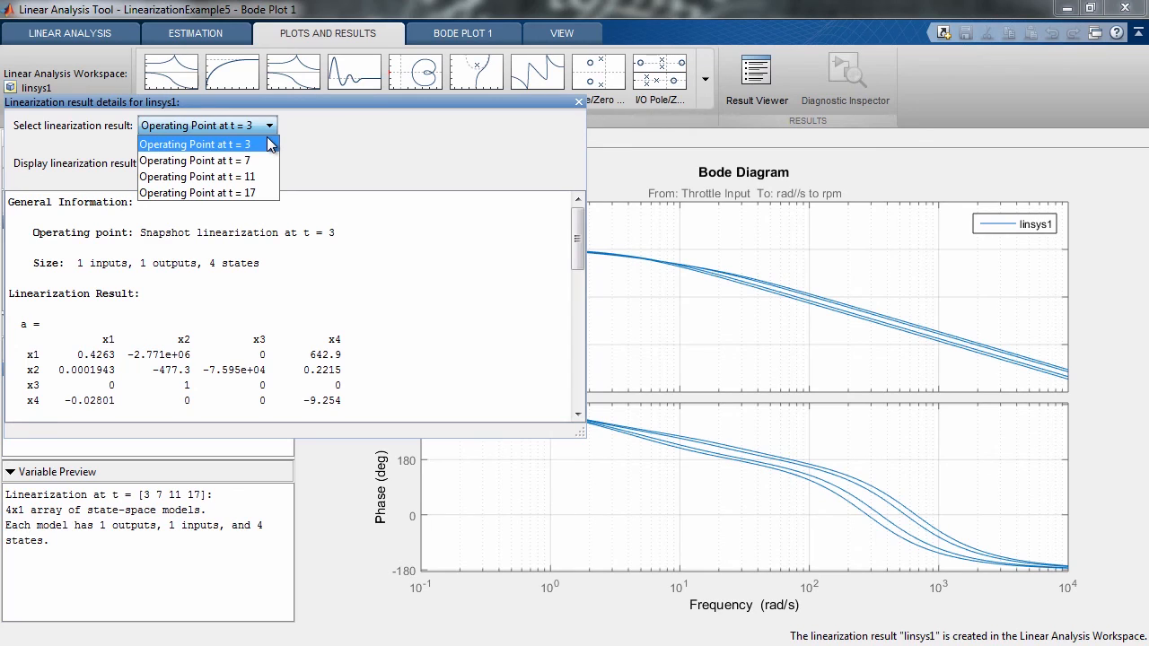
Display the t = 11 linearization as a transfer function, then close the Result Viewer.
left_click(198, 176)
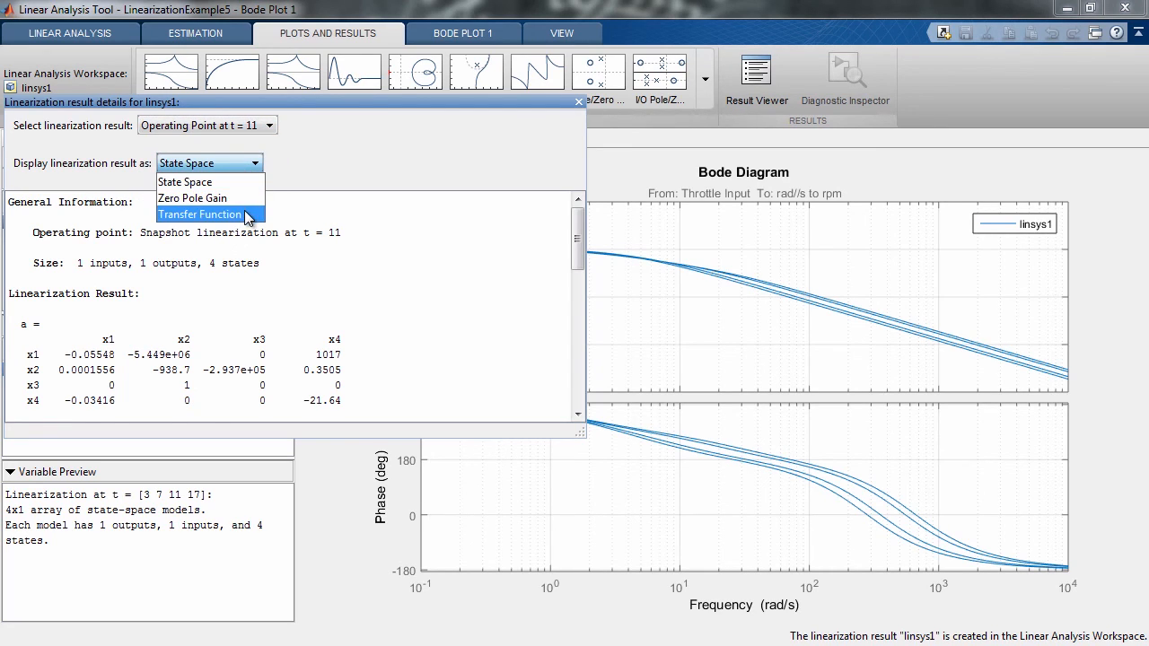
left_click(199, 214)
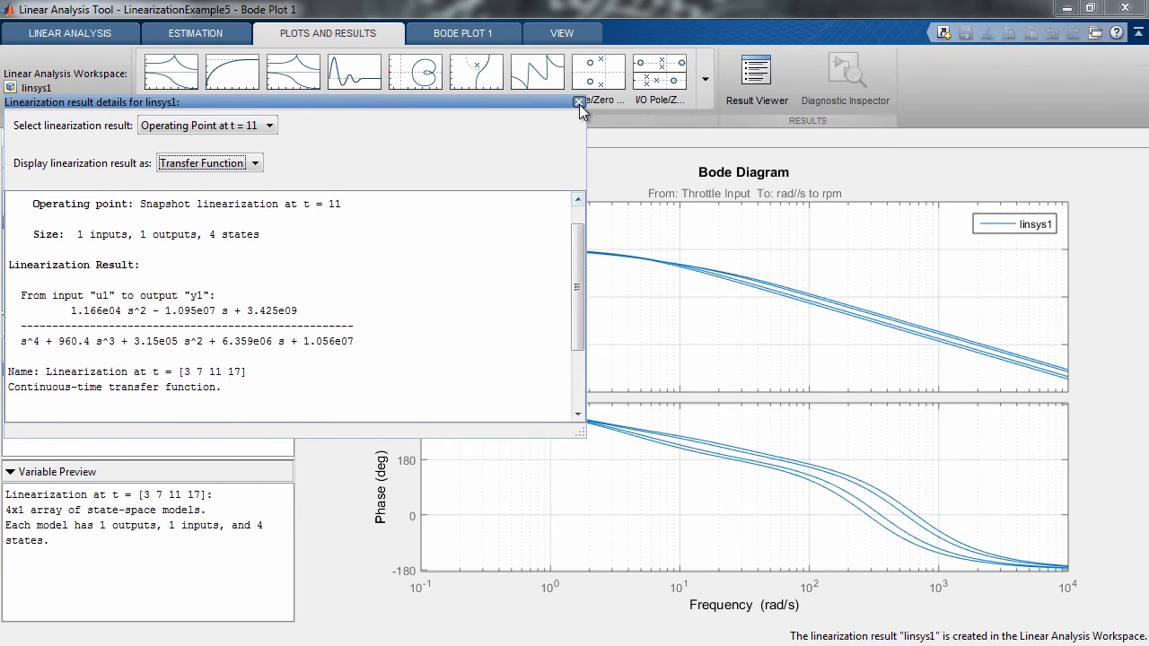
left_click(578, 100)
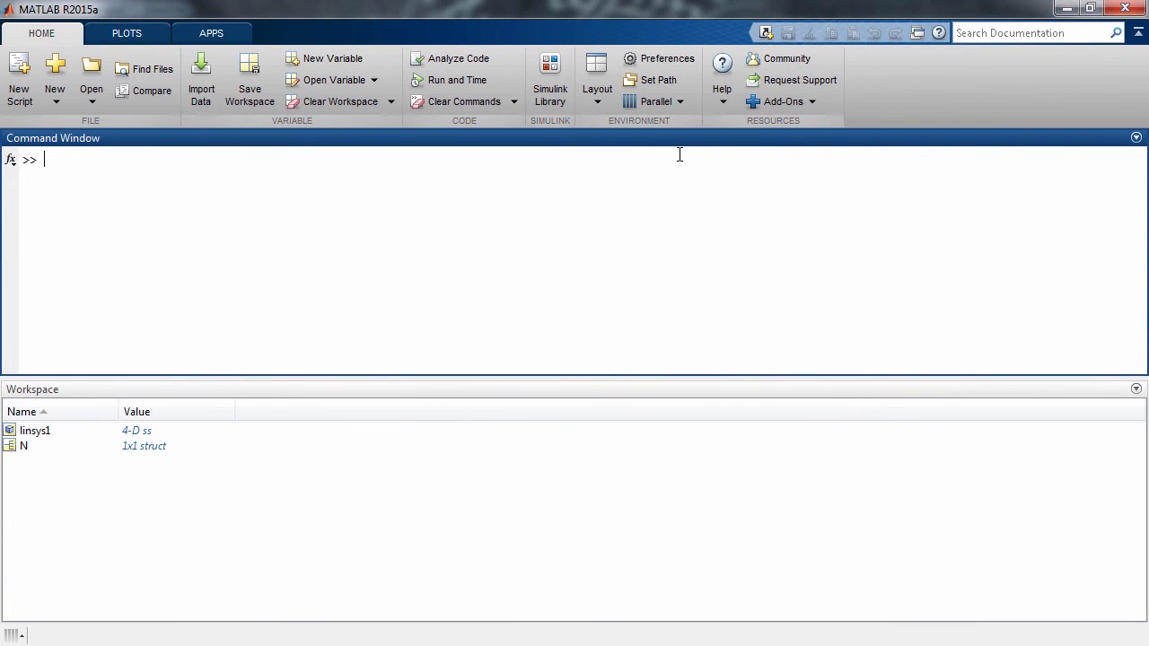
Extract sys = linsys1(:,:,1,1) in MATLAB and enter rlocus(sys) for a root locus plot.
type("sys = linsys1(:,:,1,1);")
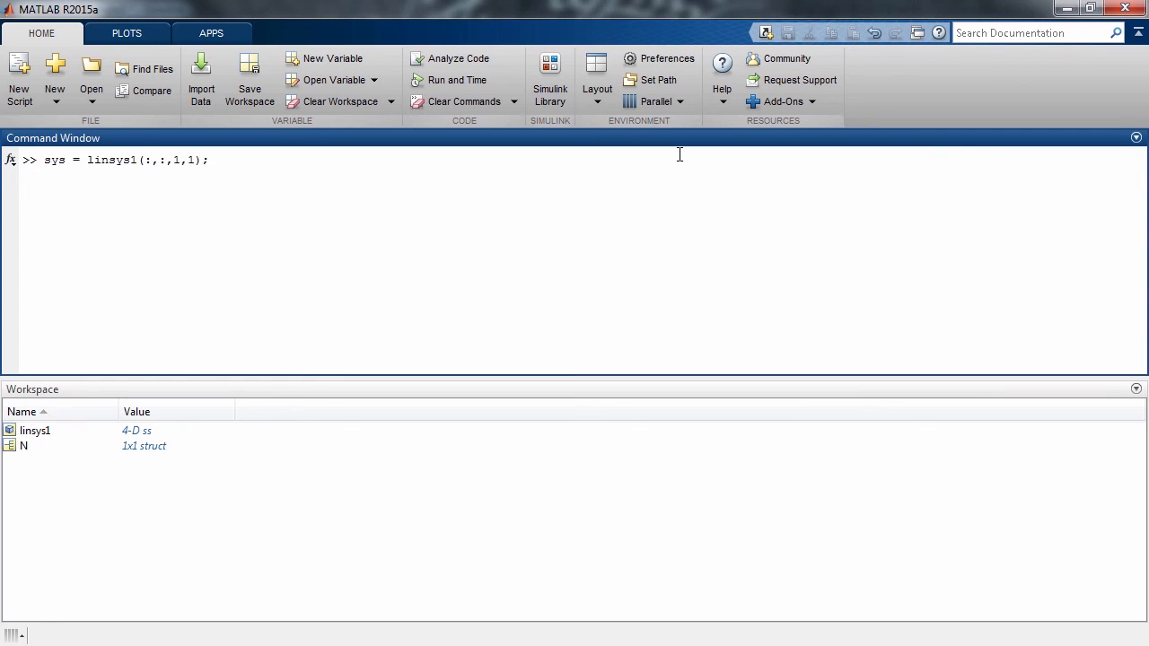
type("rlocus(sys)")
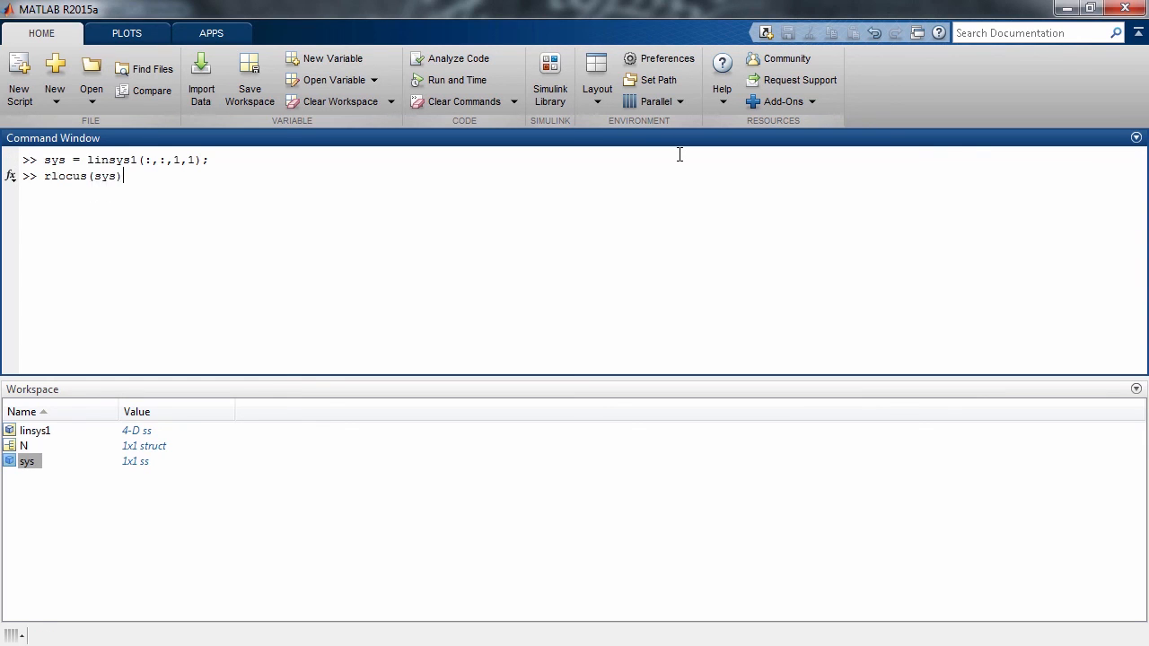